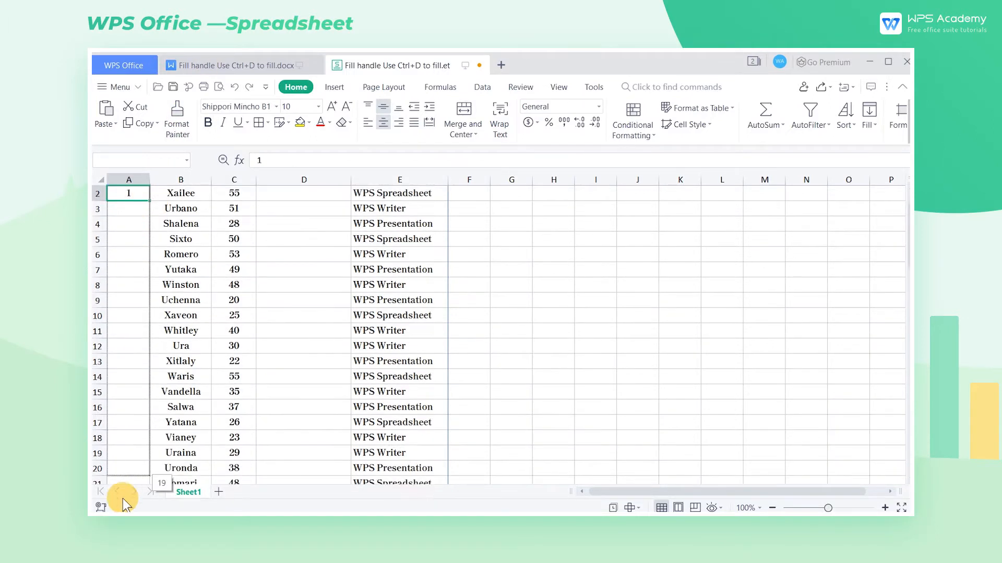
Extend the fill from A2 down to A75 so column A counts 1 through 74
scroll(down, 3)
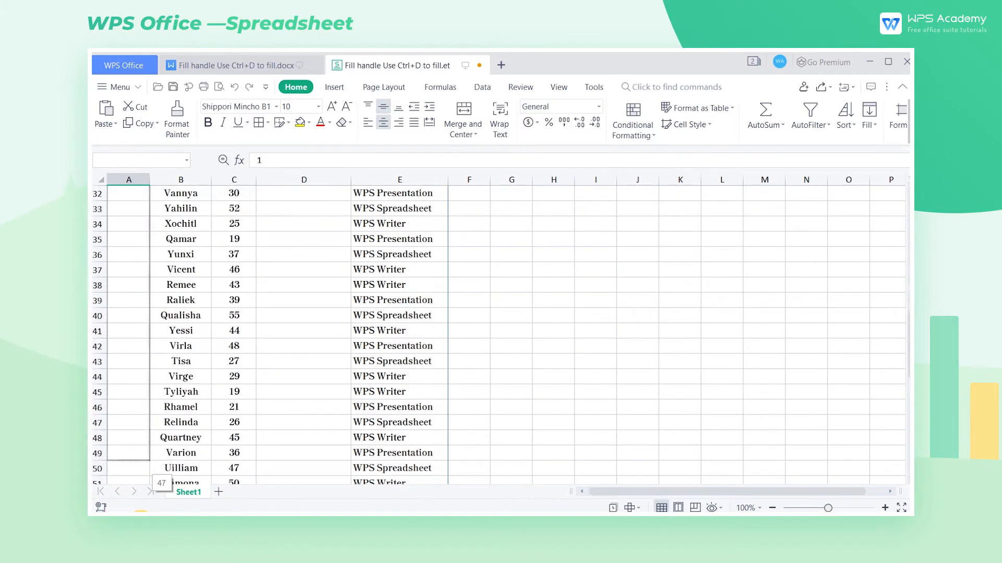
scroll(down, 3)
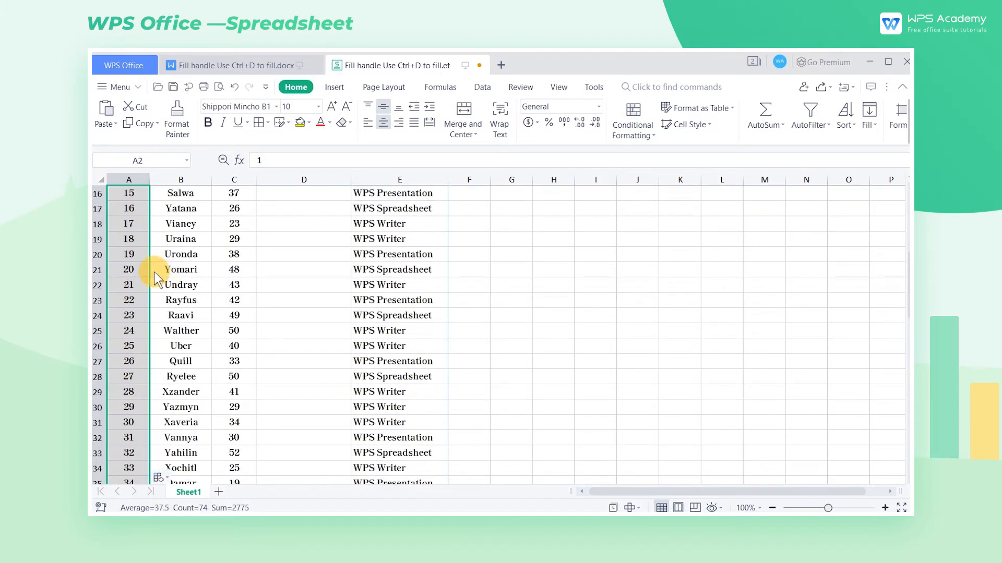
scroll(down, 3)
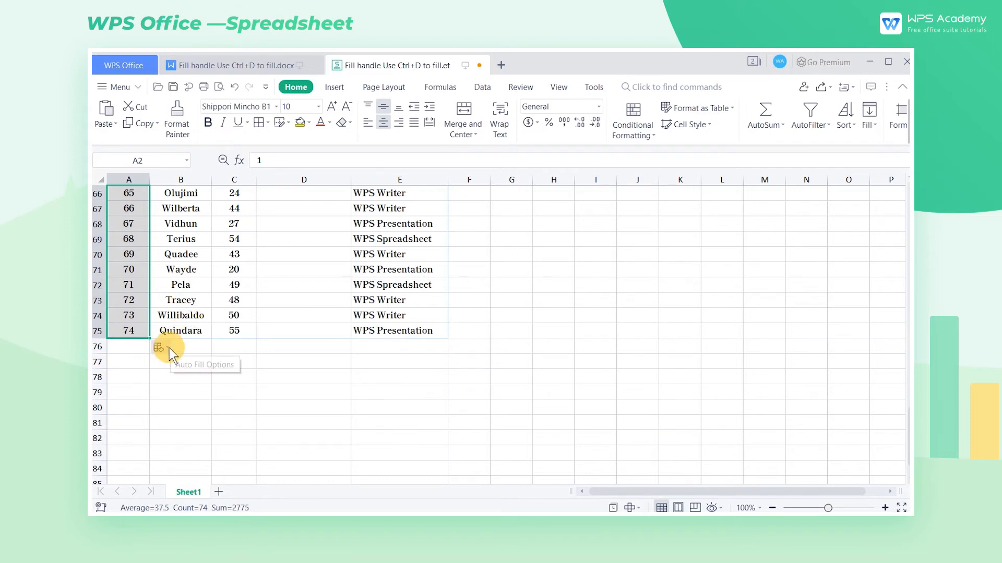
Choose Copy Cells in Auto Fill Options so column A shows 1 in every row
click(159, 348)
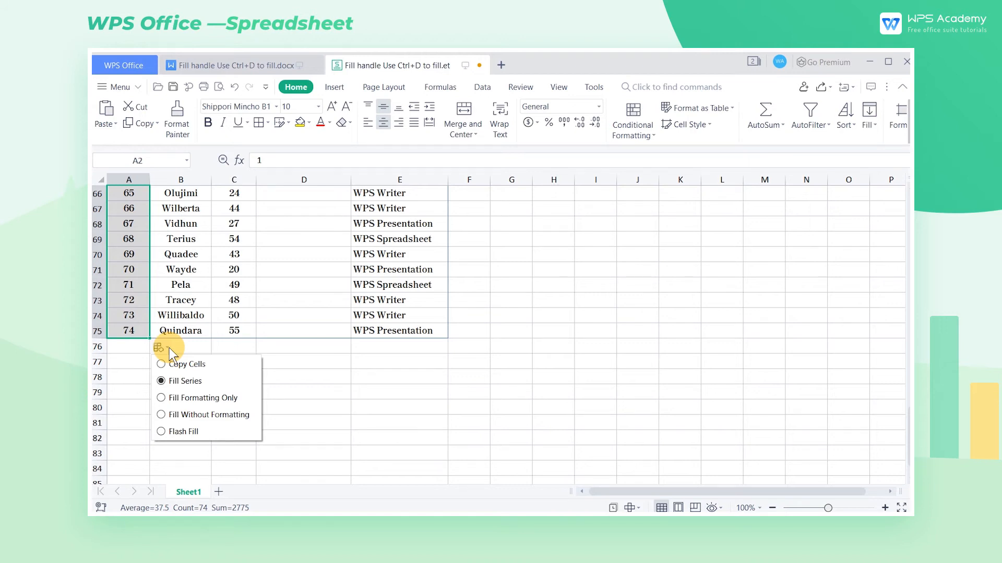
mouse_move(165, 364)
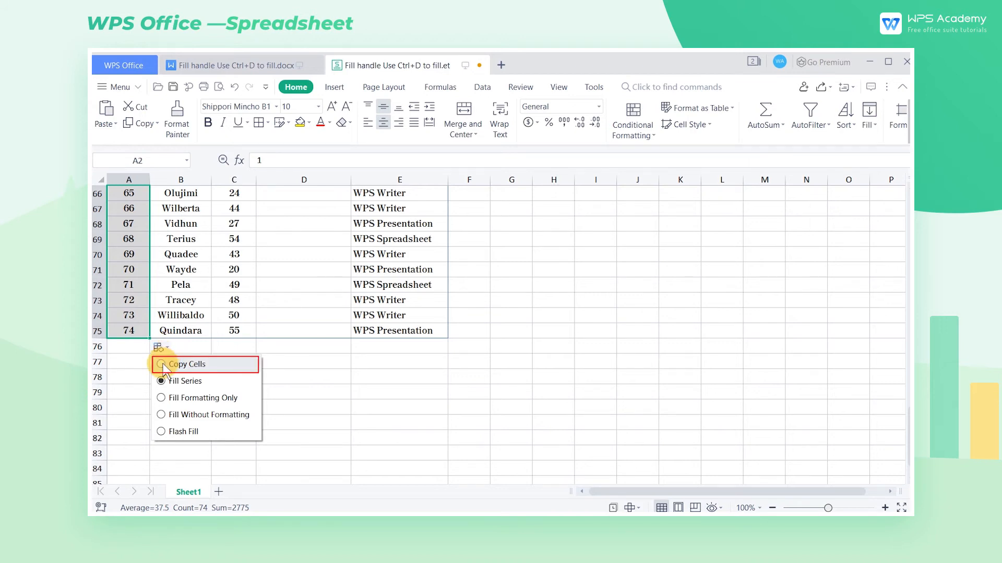
click(186, 364)
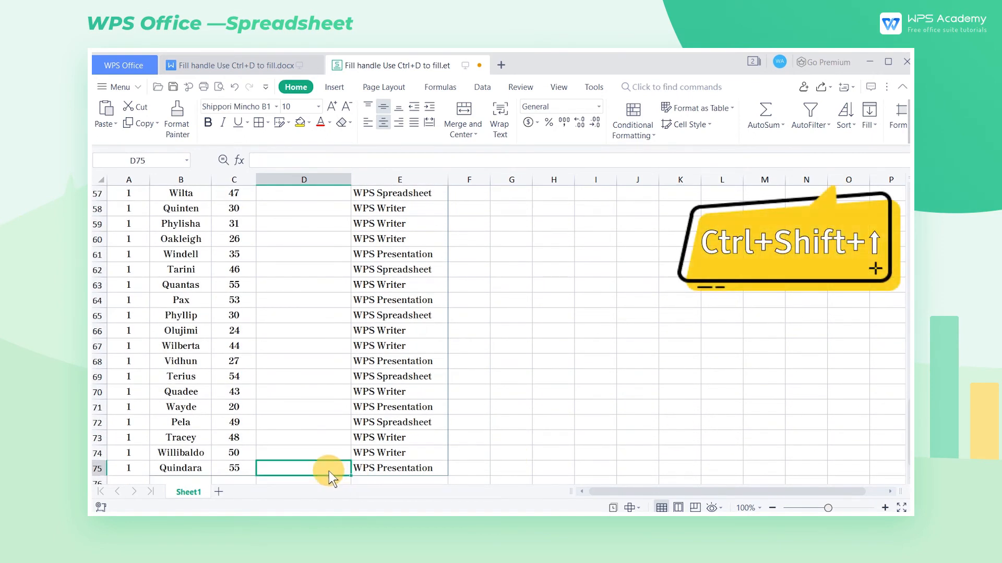
Select D2:D75 and Ctrl+D to copy 'WPS Academy' into every Registration link row
key(ctrl+shift+up)
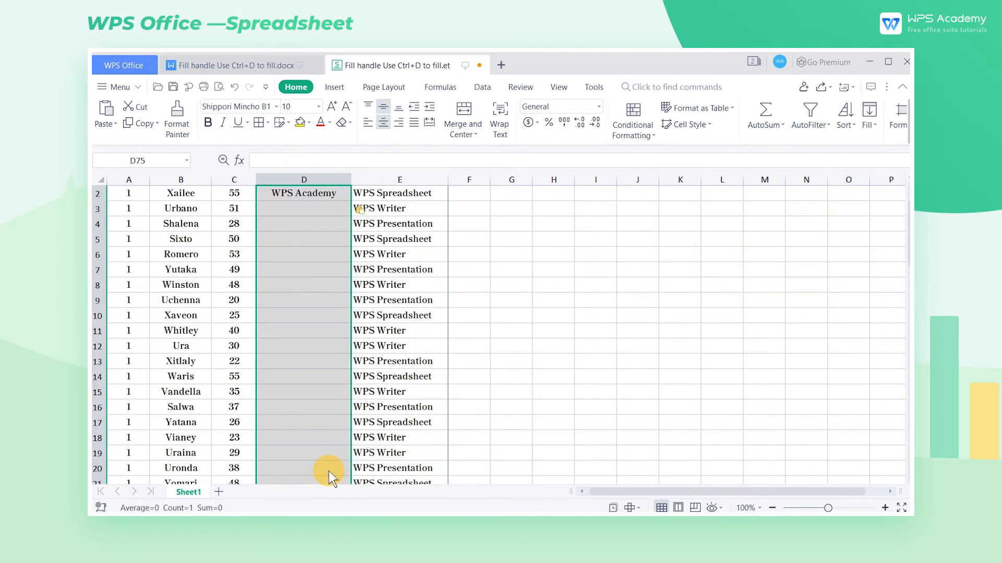
mouse_move(327, 444)
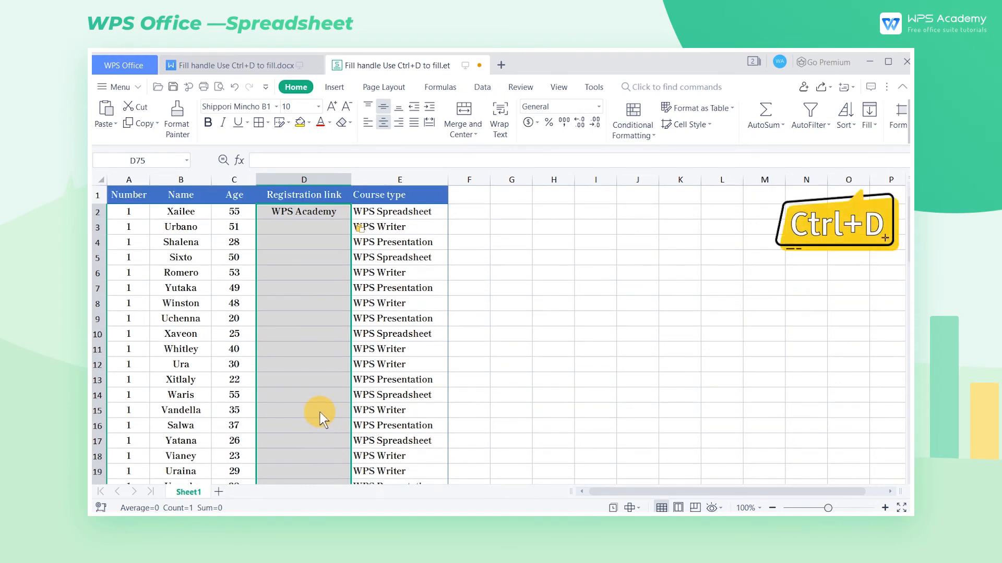
key(Ctrl+D)
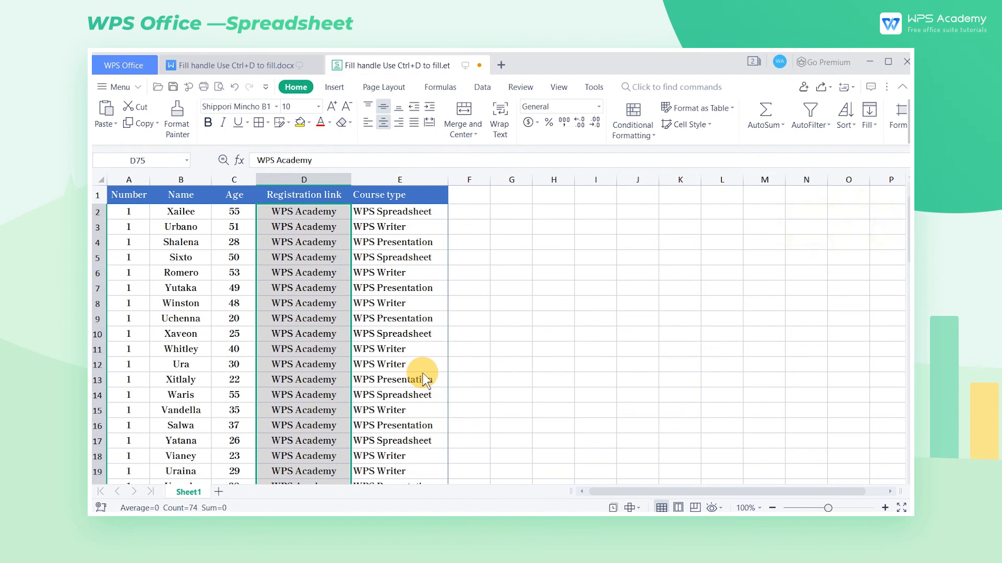
scroll(down, 3)
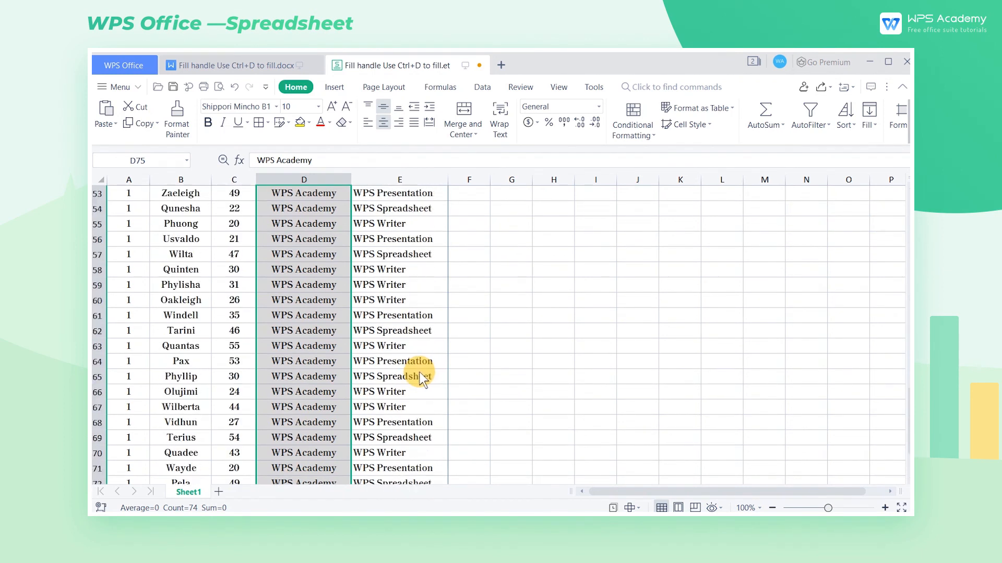